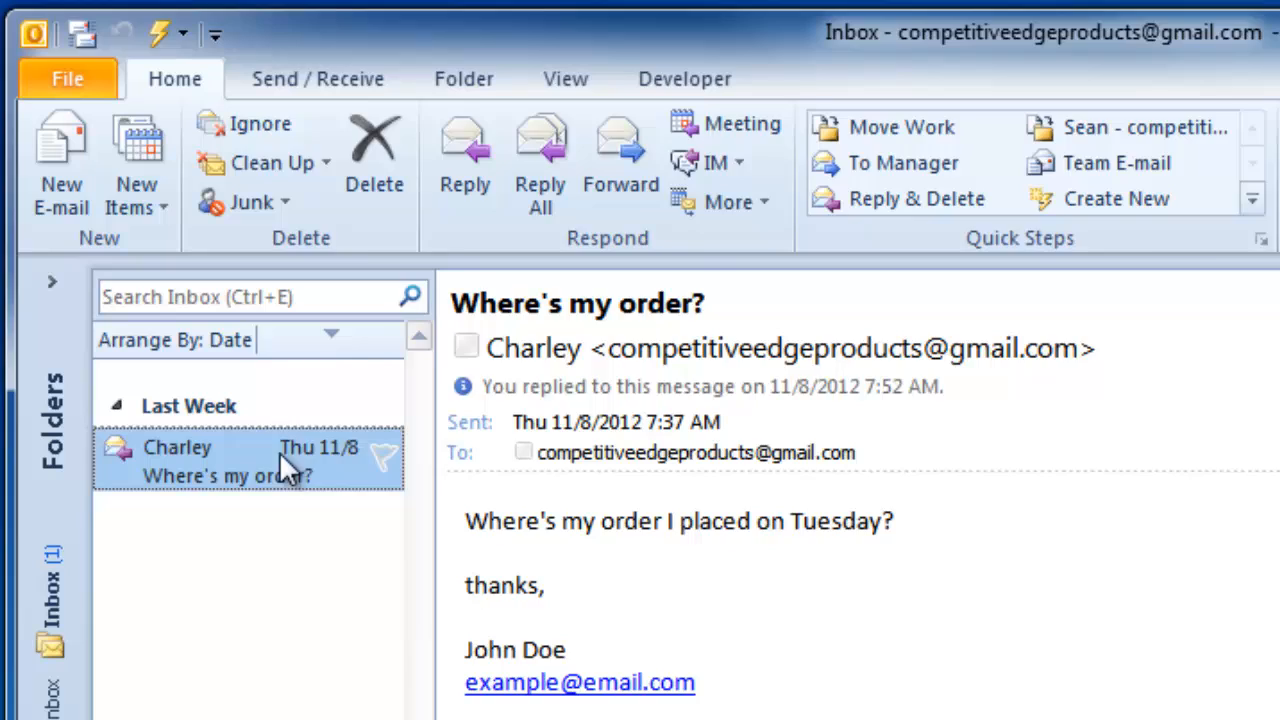
- Select Charley's 'Where's my order?' message to reply with the warehouse/tracking text
click(60, 160)
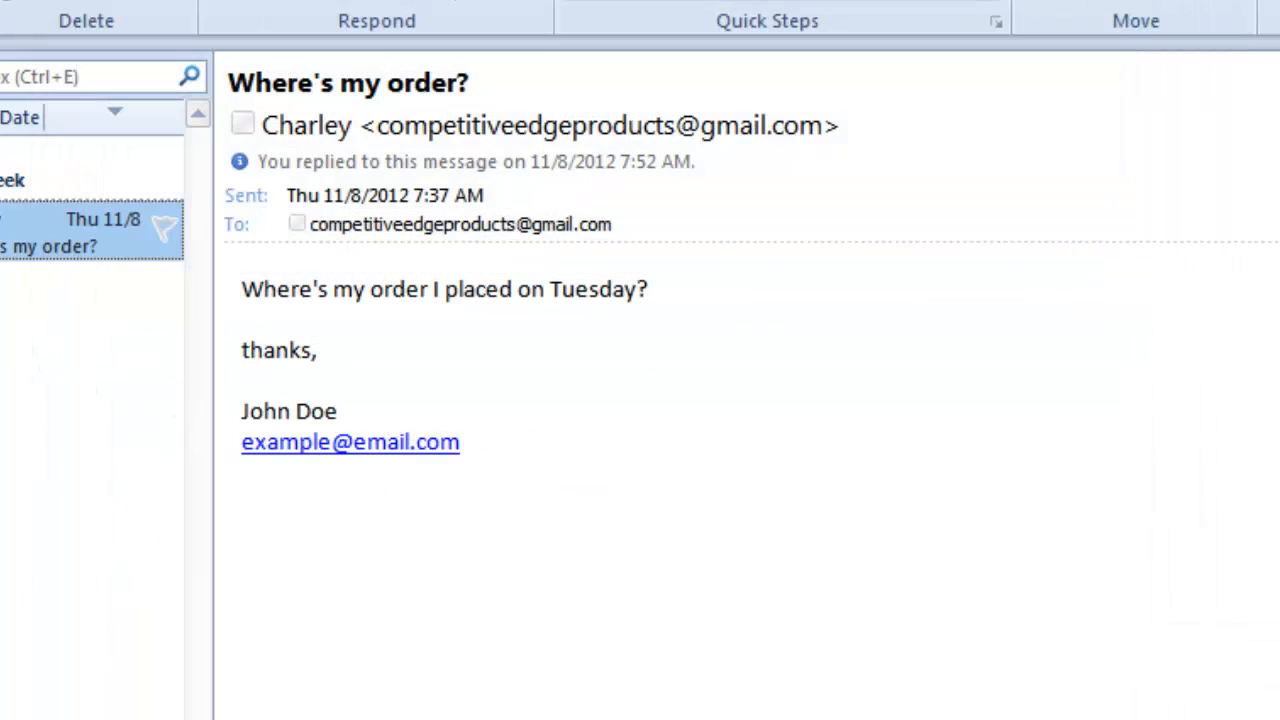
mouse_move(18, 238)
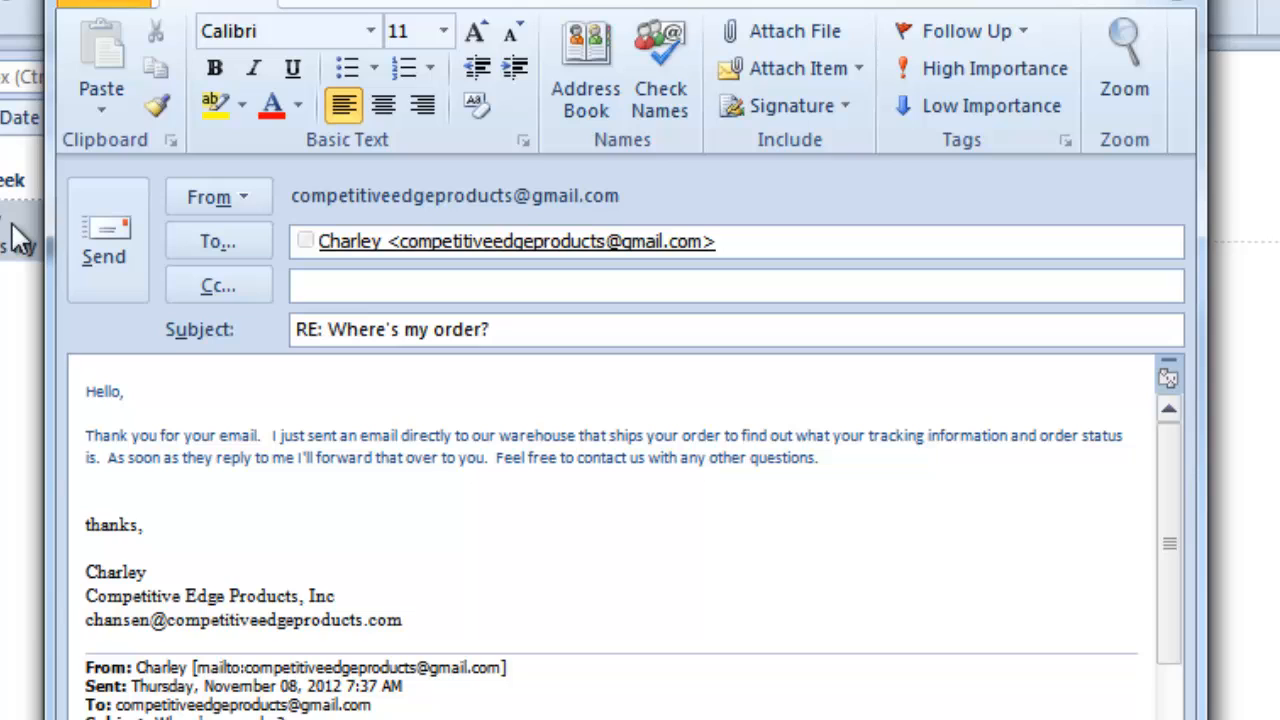
- Close the warehouse-tracking reply draft, returning to the 'Where's my order?' message
click(90, 480)
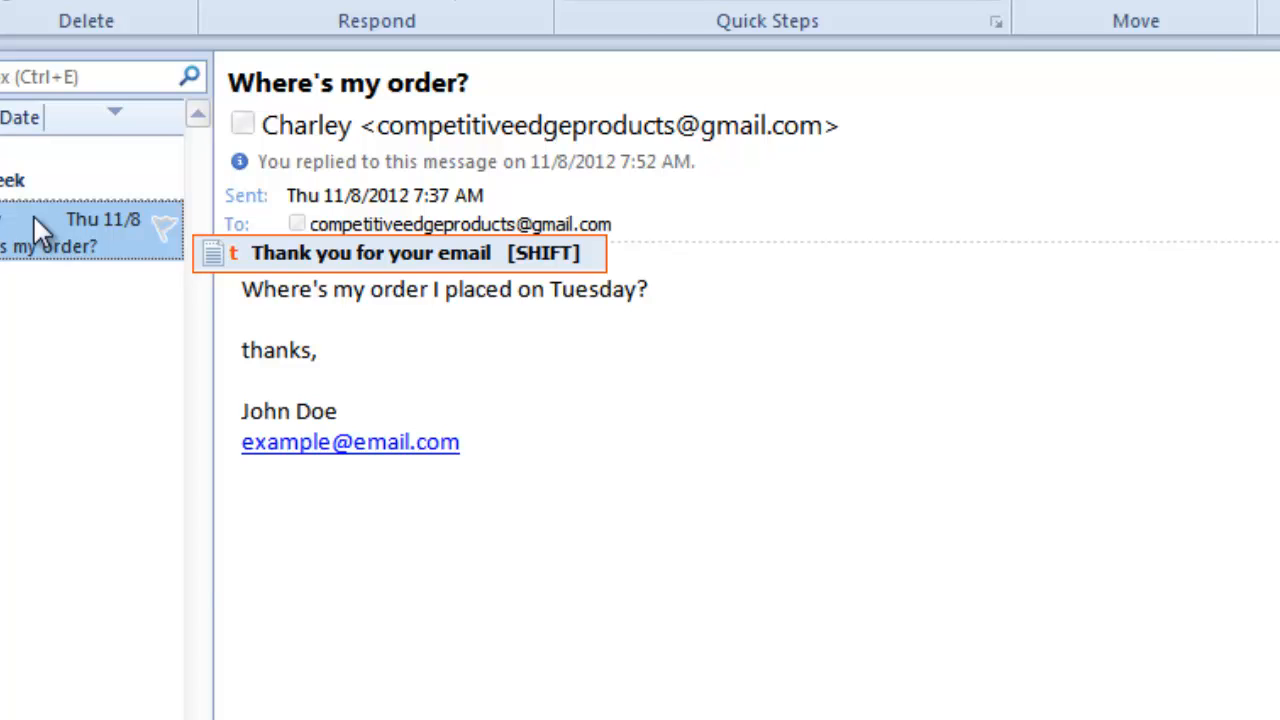
click(370, 252)
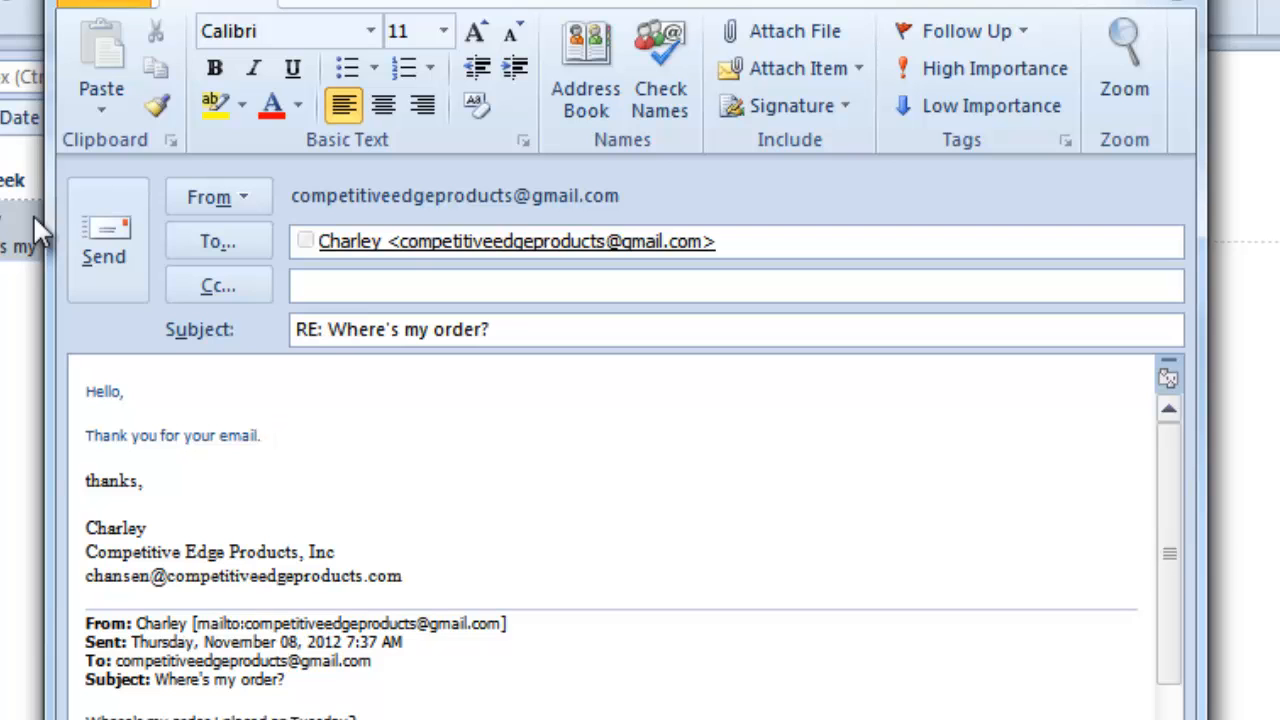
text(ship)
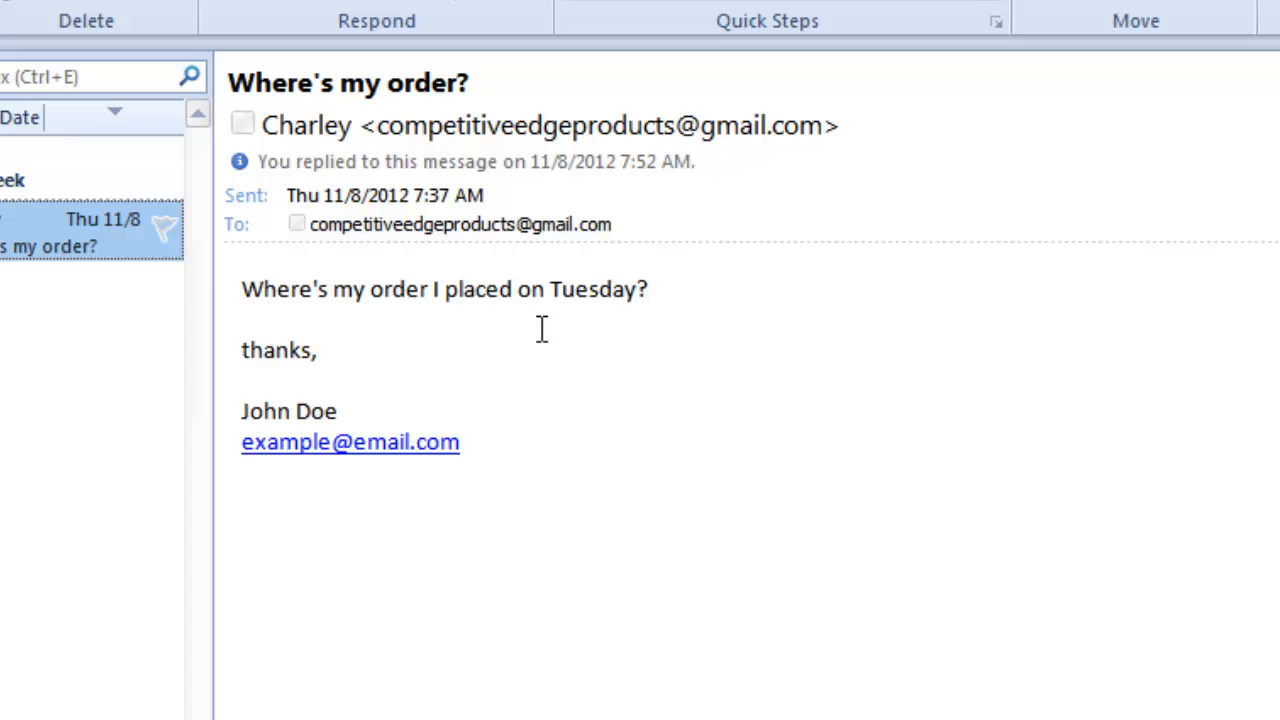
mouse_move(24, 240)
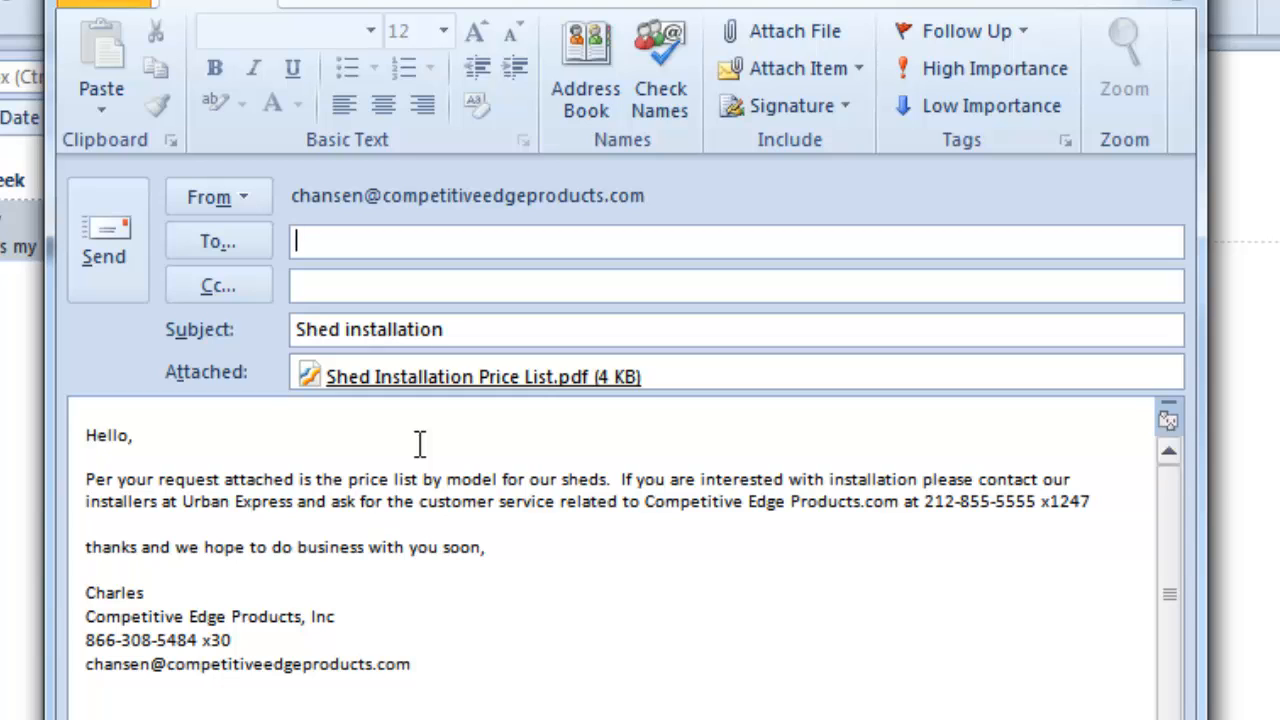
mouse_move(432, 472)
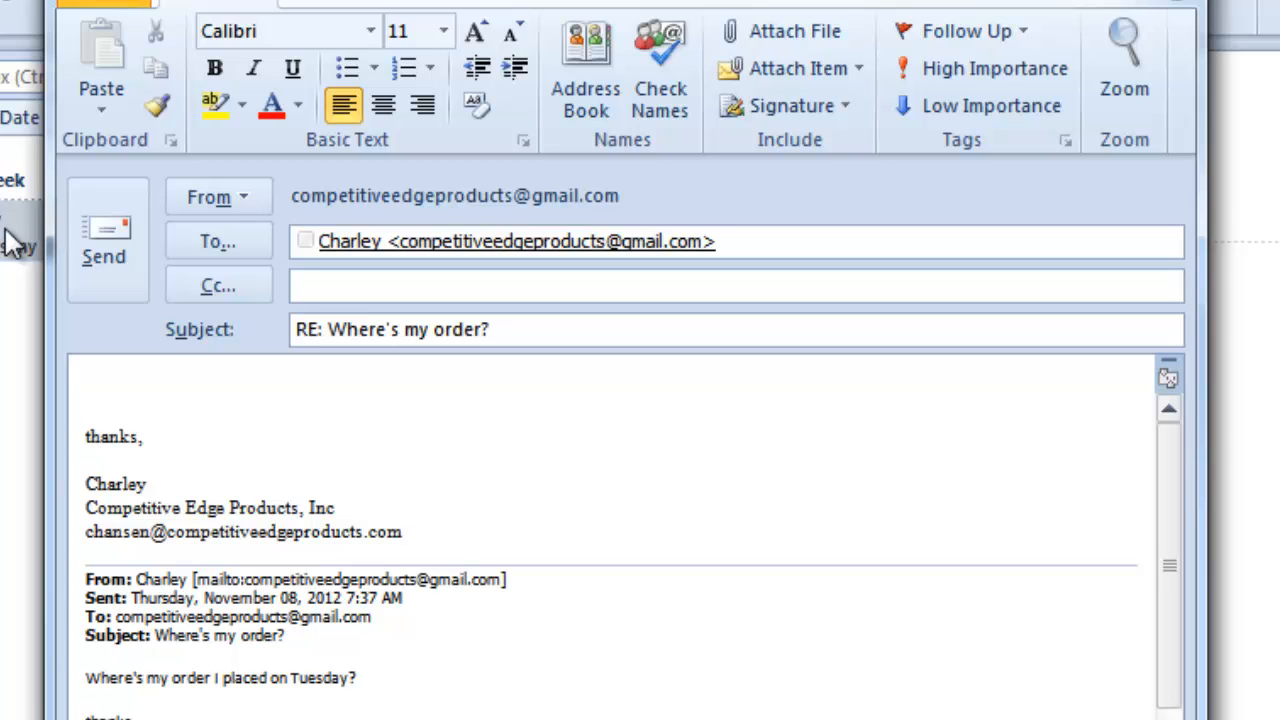
- Insert the Overdue Invoice template at the top of the reply body via the 'overdu' abbreviation
click(88, 390)
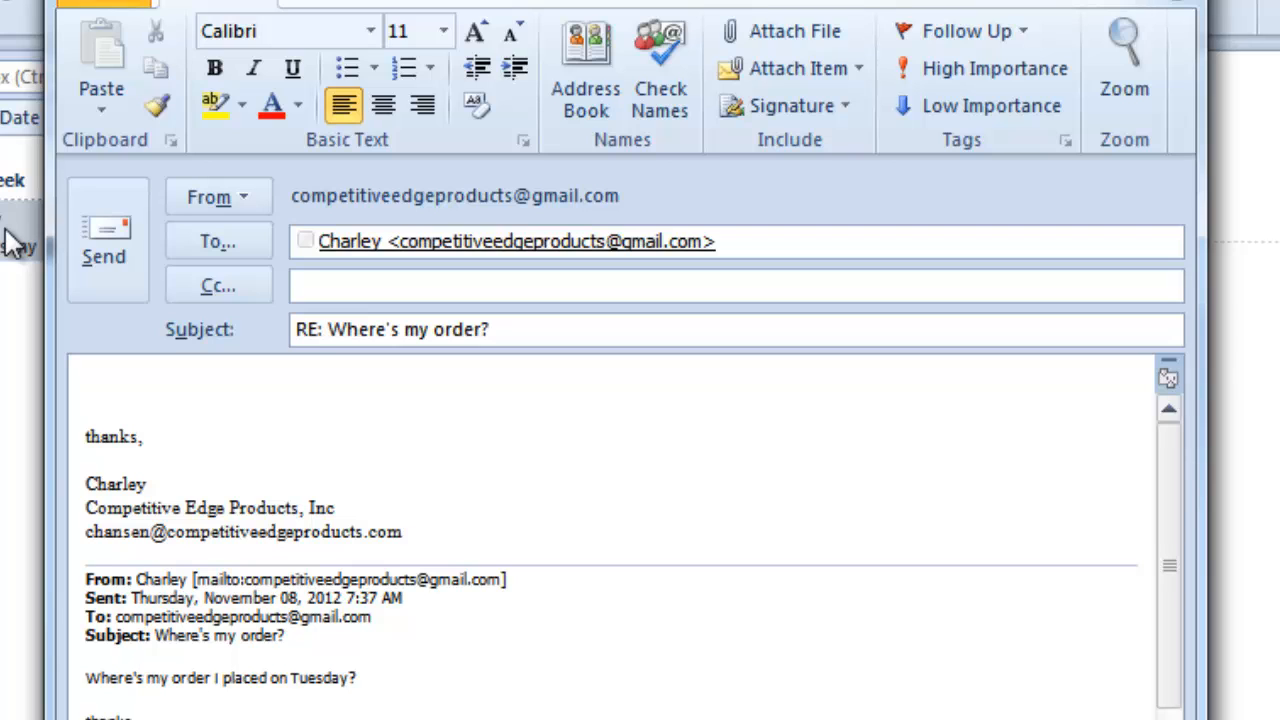
text(overd)
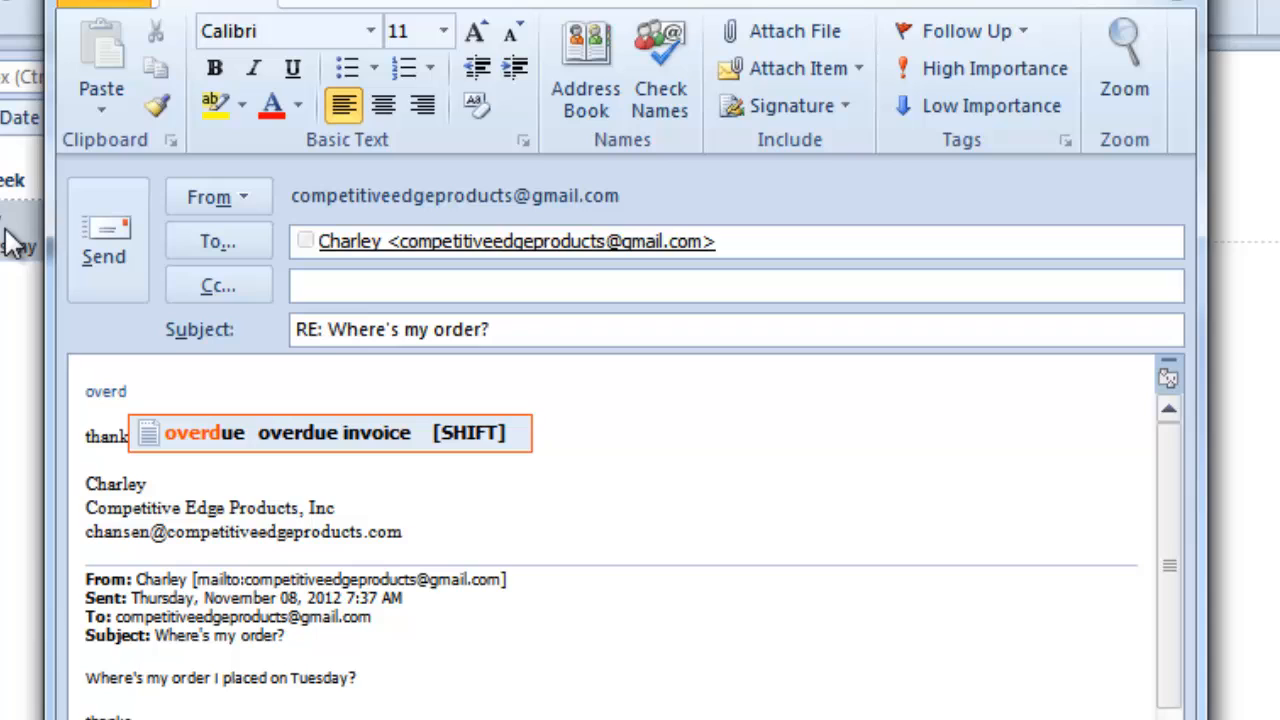
text(u)
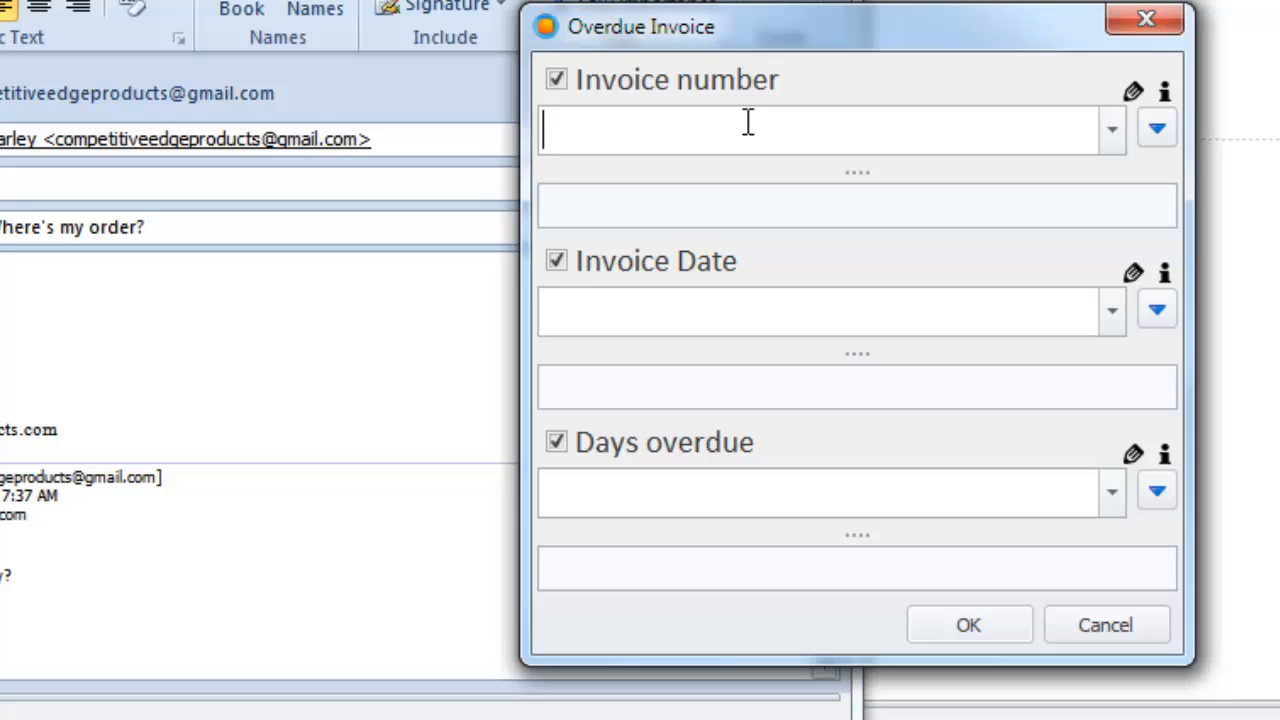
- Fill the notice with invoice 12345, dated 1-1-12, 45 days overdue, and confirm
text(12345)
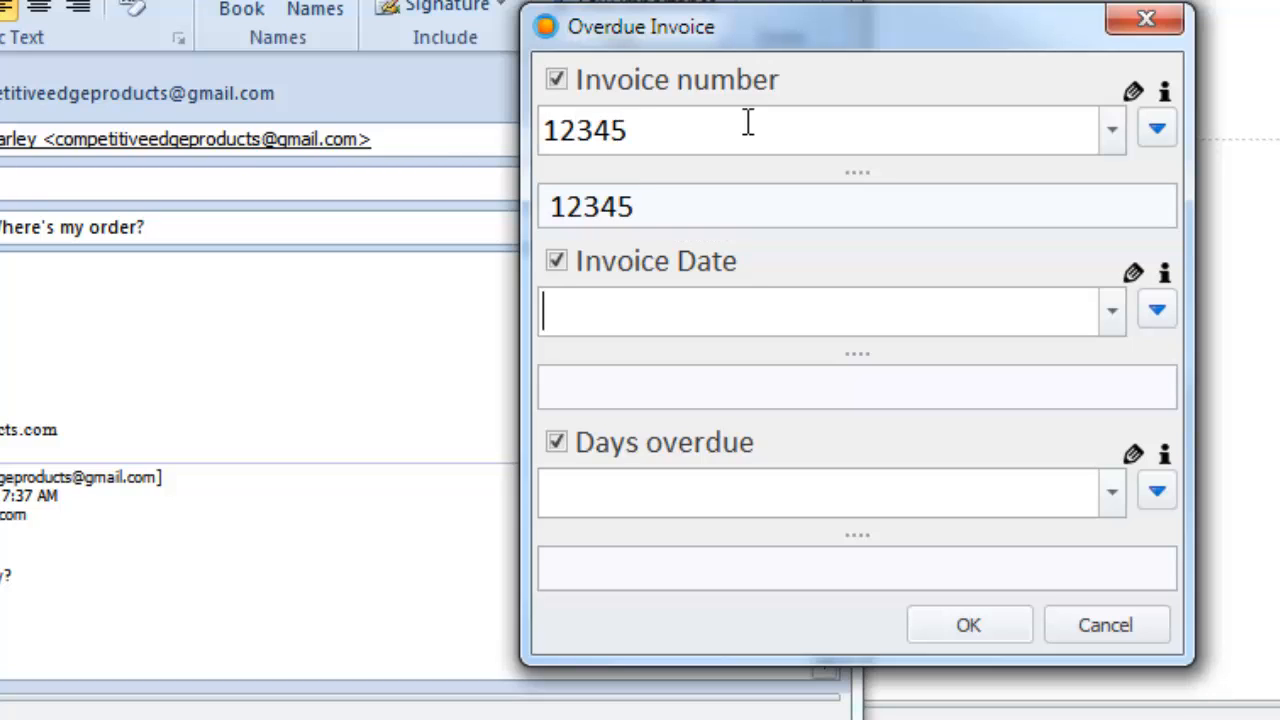
text(1-1-12)
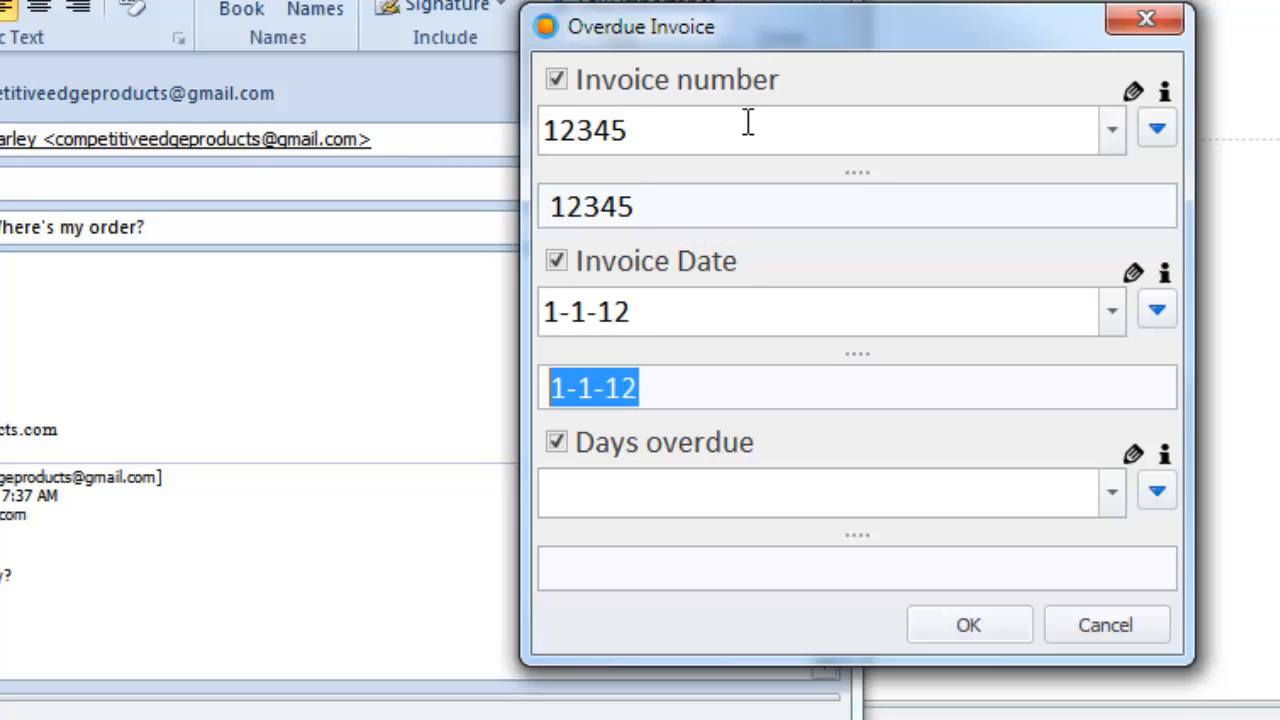
text(45)
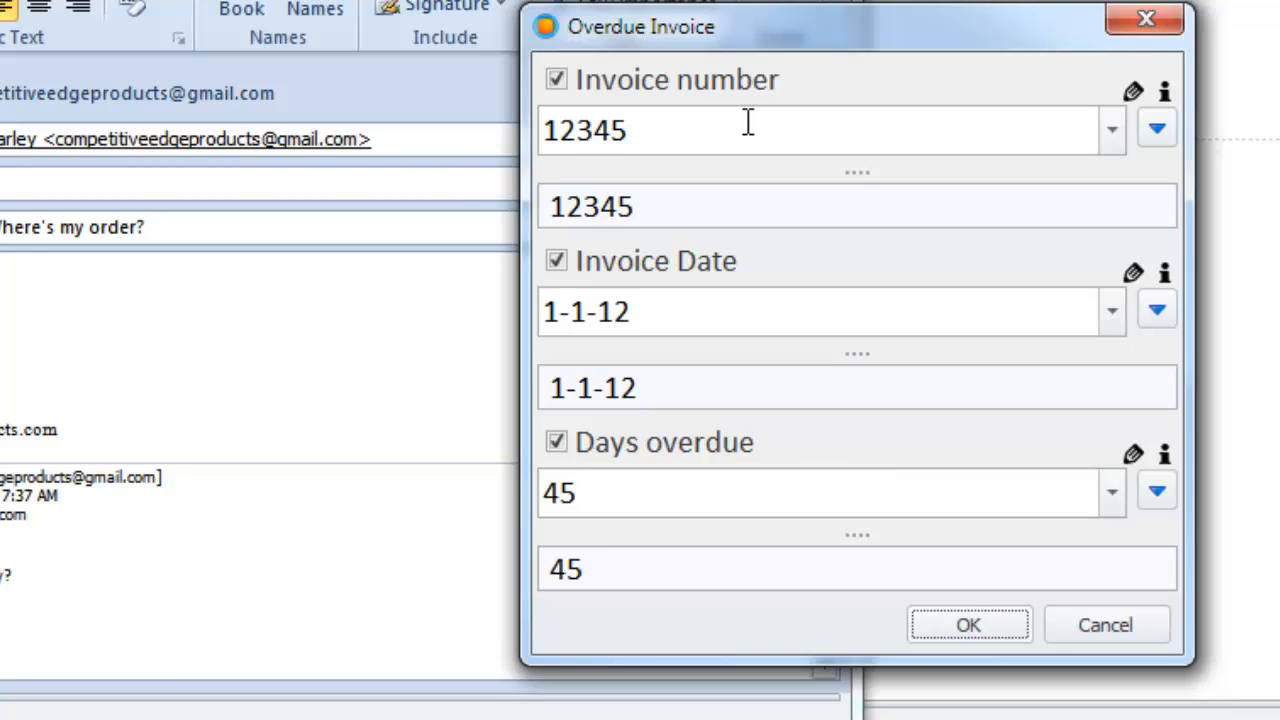
click(968, 624)
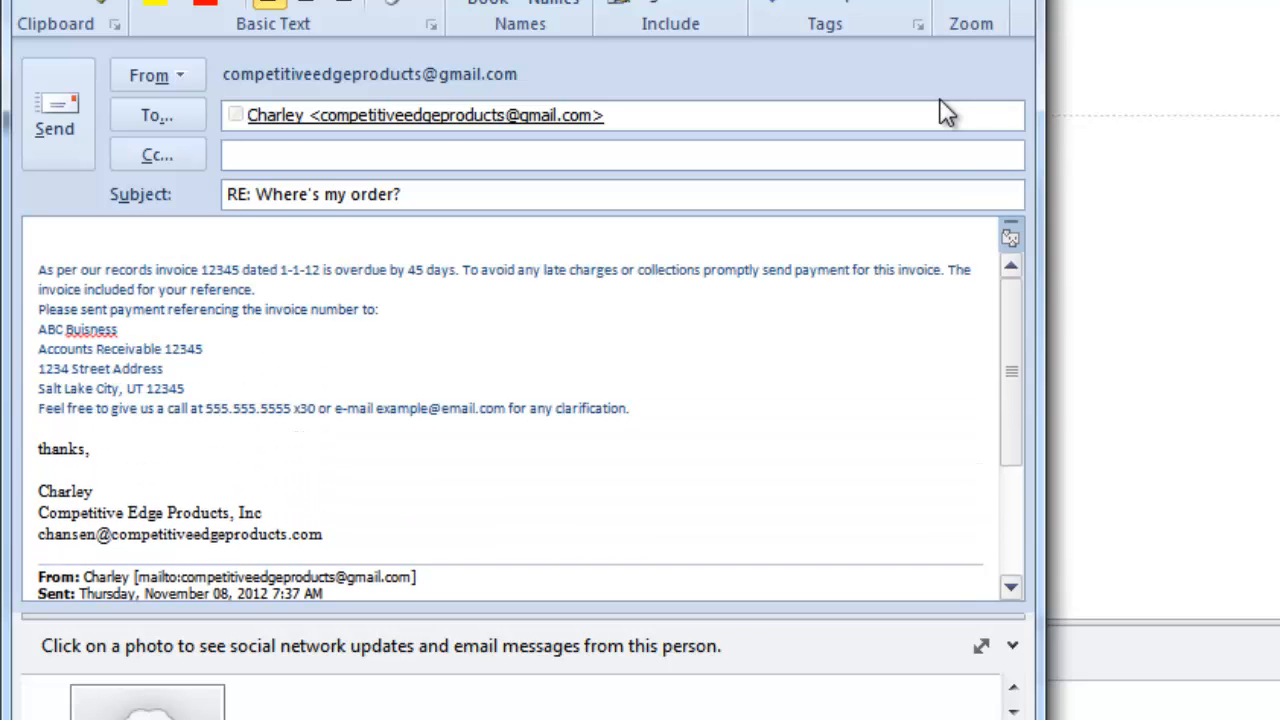
- Close the overdue-invoice reply and discard it without saving changes
click(630, 408)
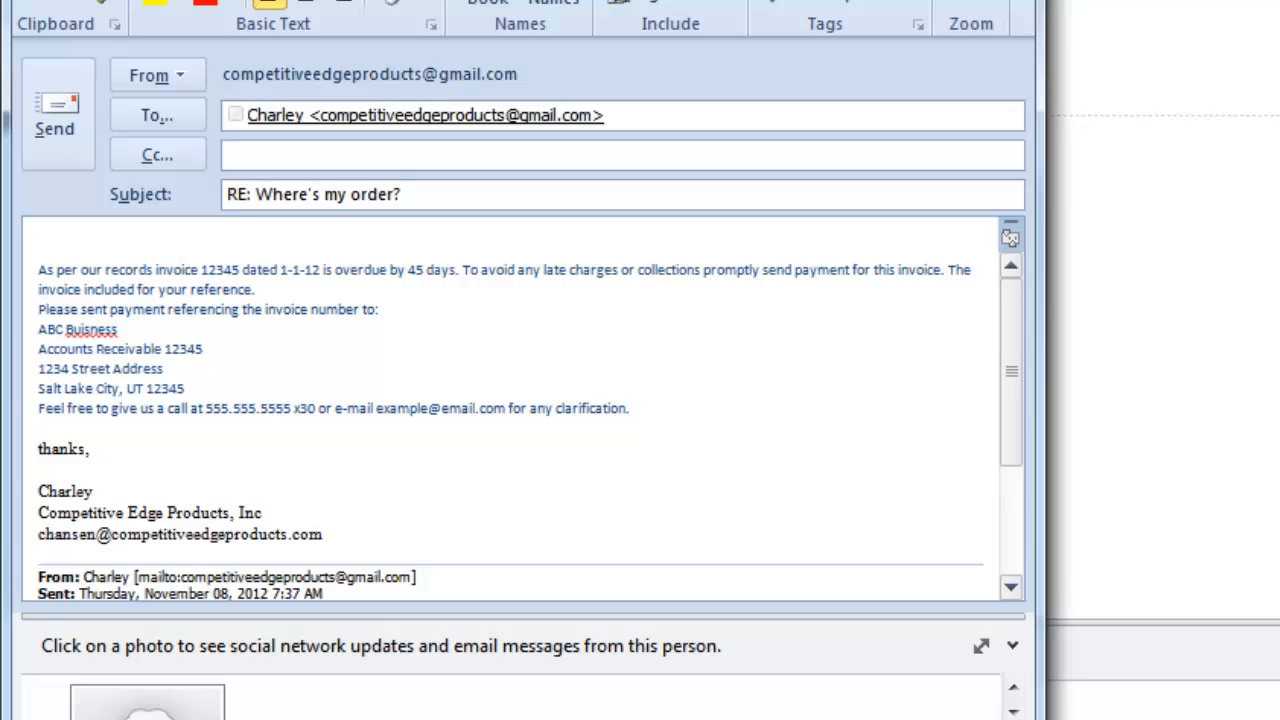
click(630, 408)
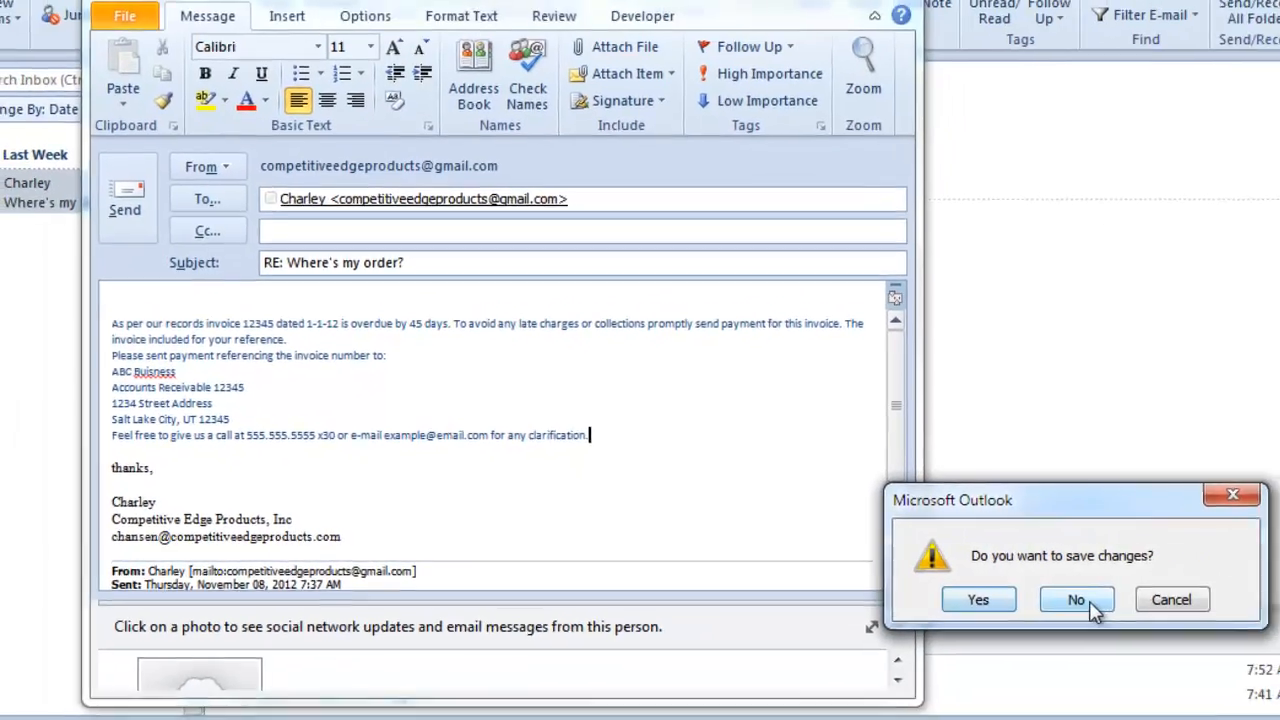
click(1076, 600)
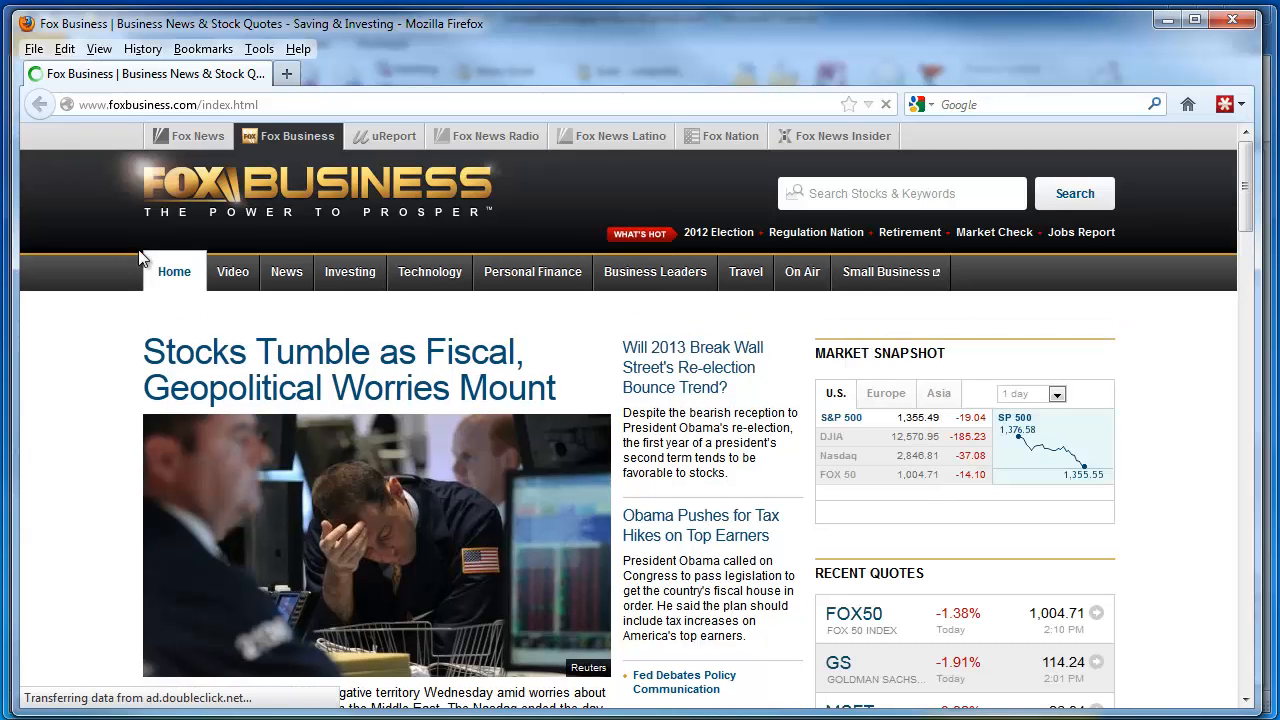
- Open the CNN home page in a second Firefox tab alongside Fox Business
click(286, 72)
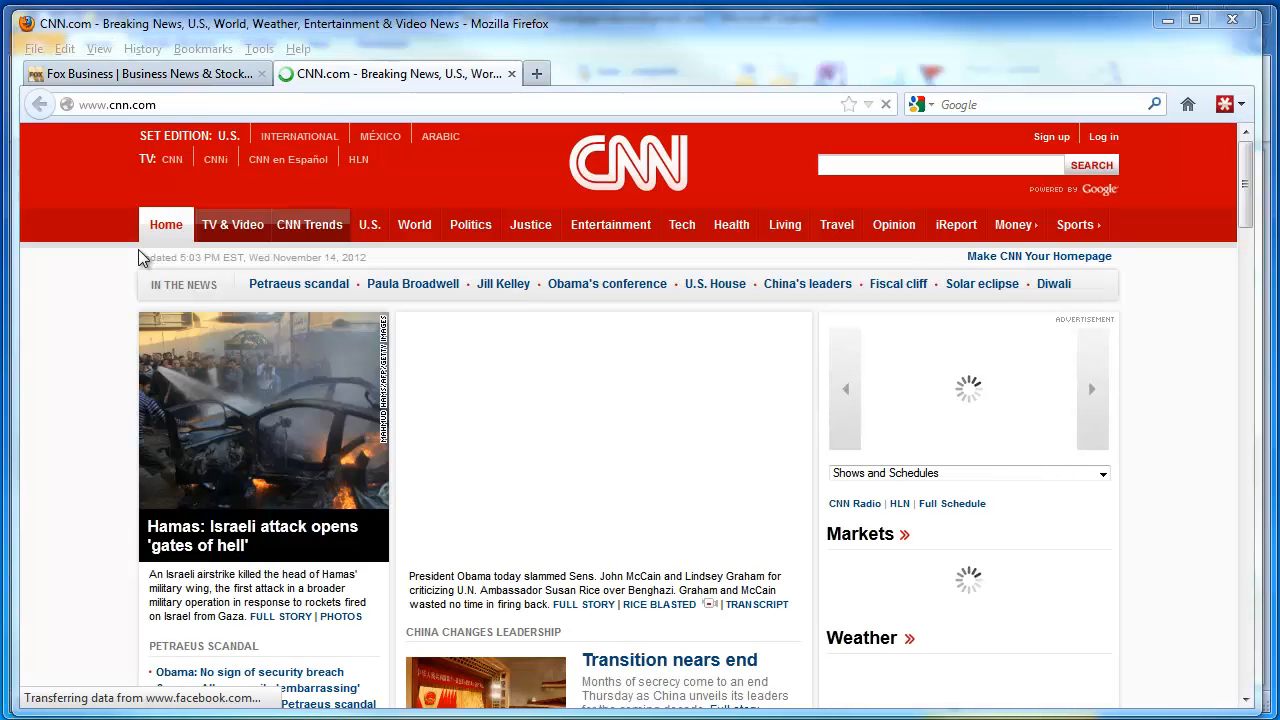